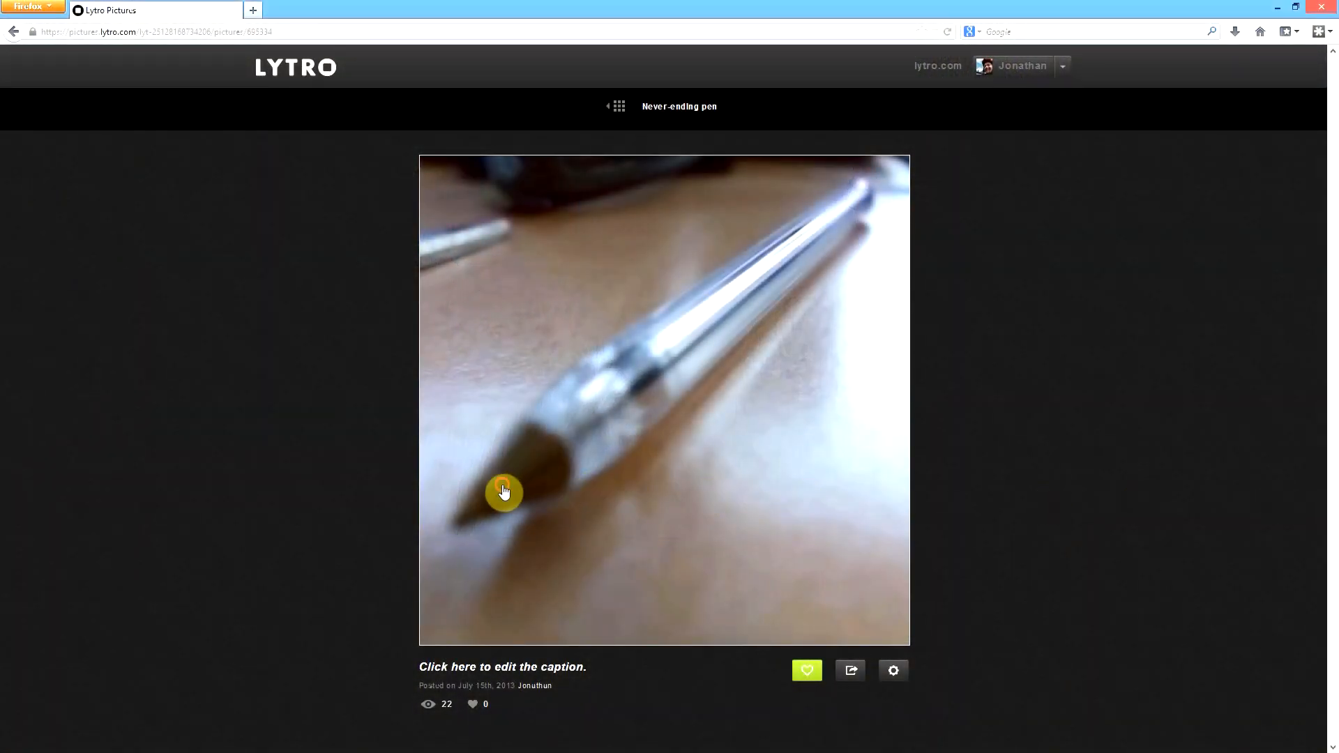
Refocus the 'Never-ending pen' living picture on the pen's front tip, then on its far end.
left_click(503, 493)
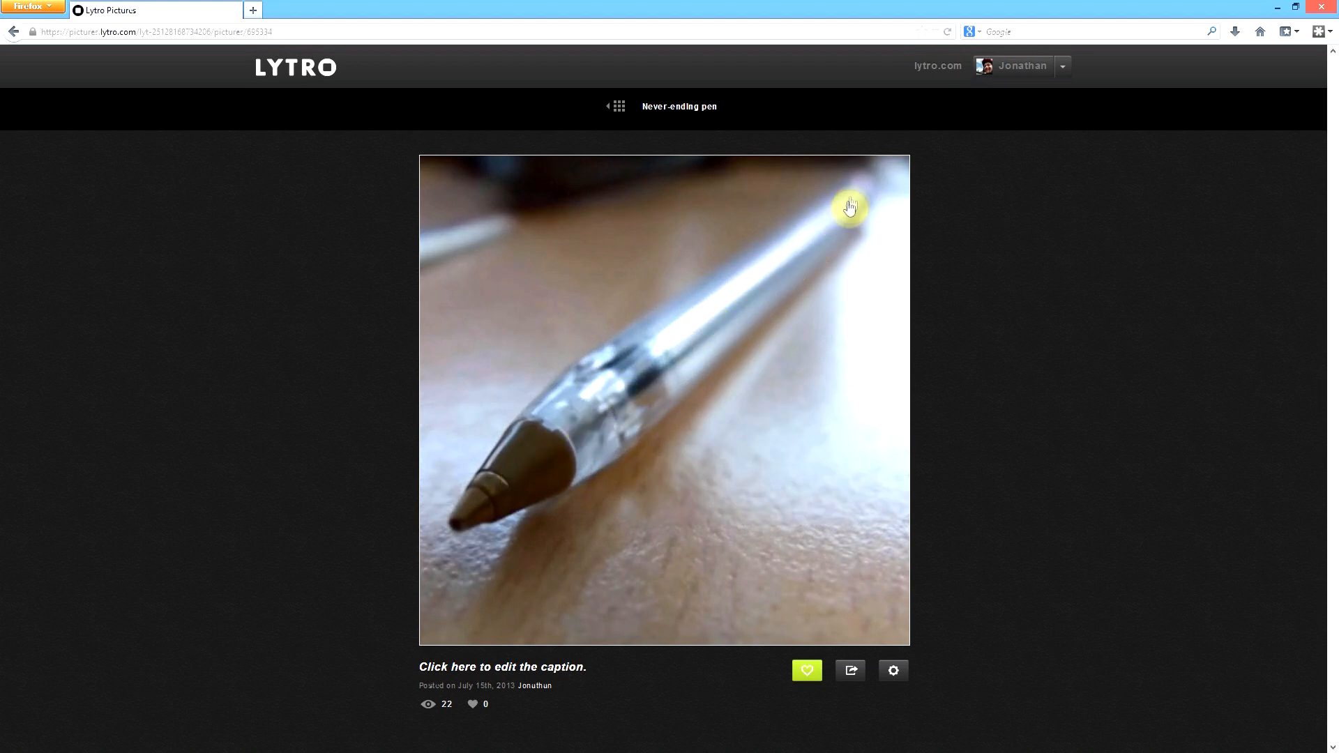
left_click(849, 205)
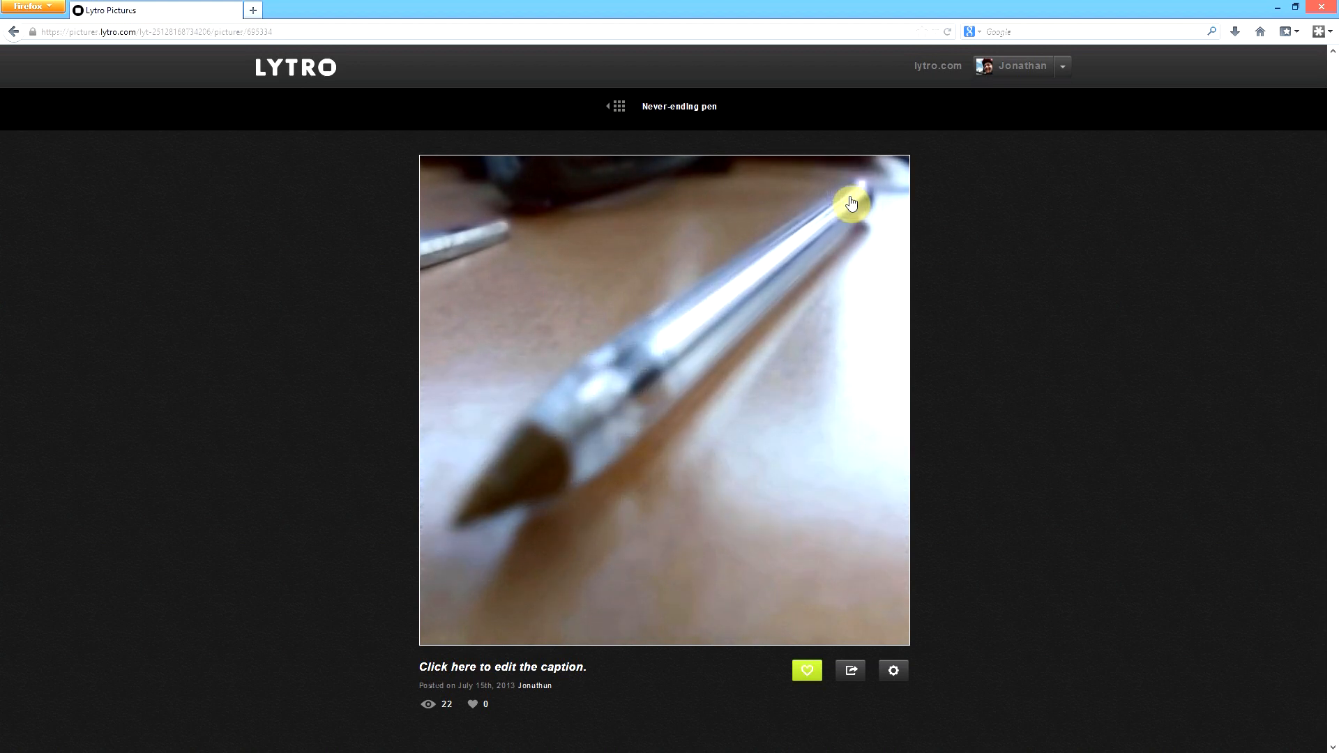